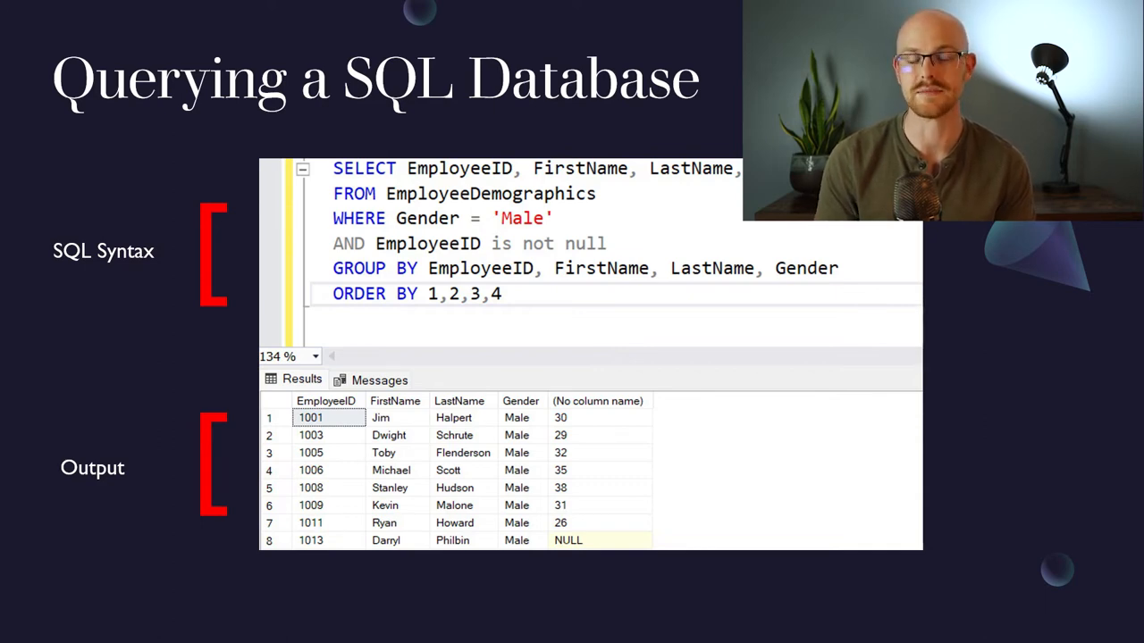
{"action": "key", "text": "right"}
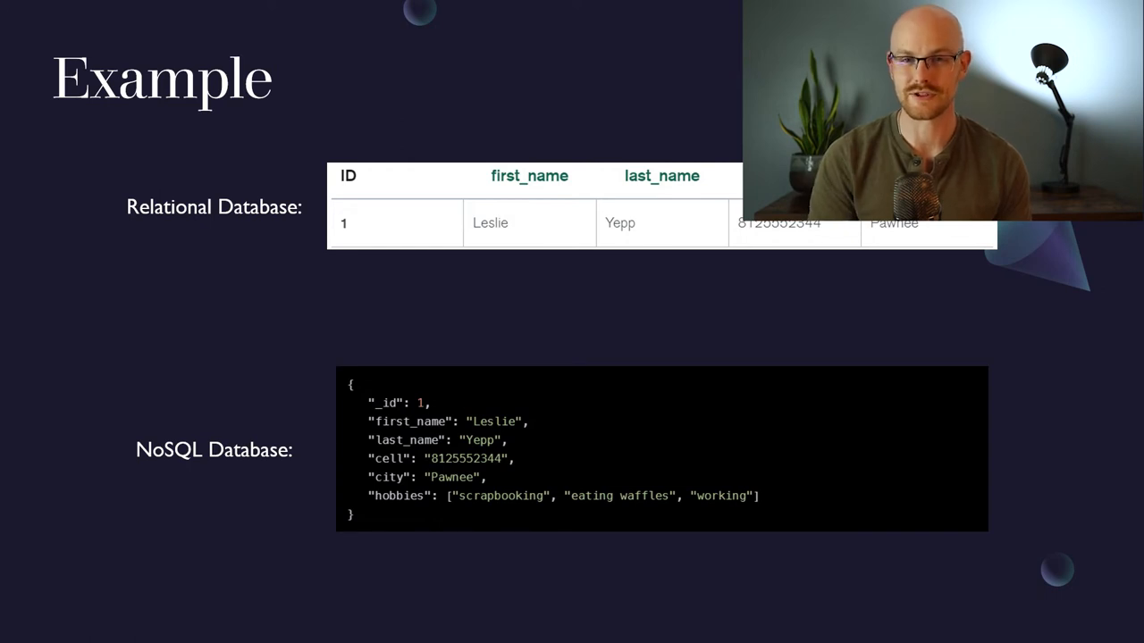
{"action": "key", "text": "Right"}
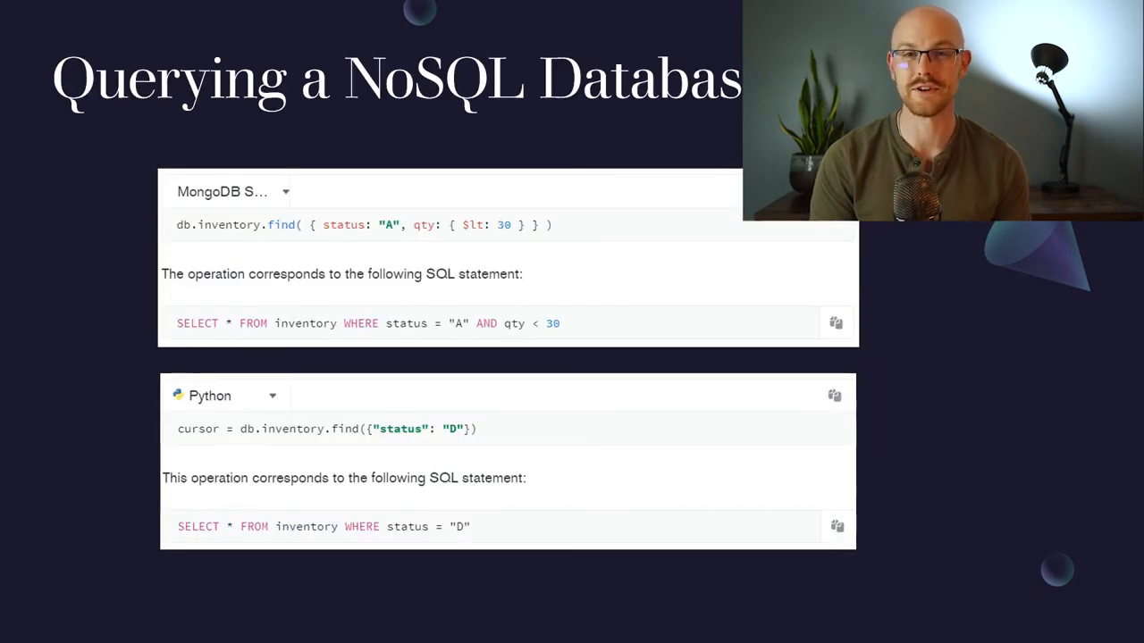